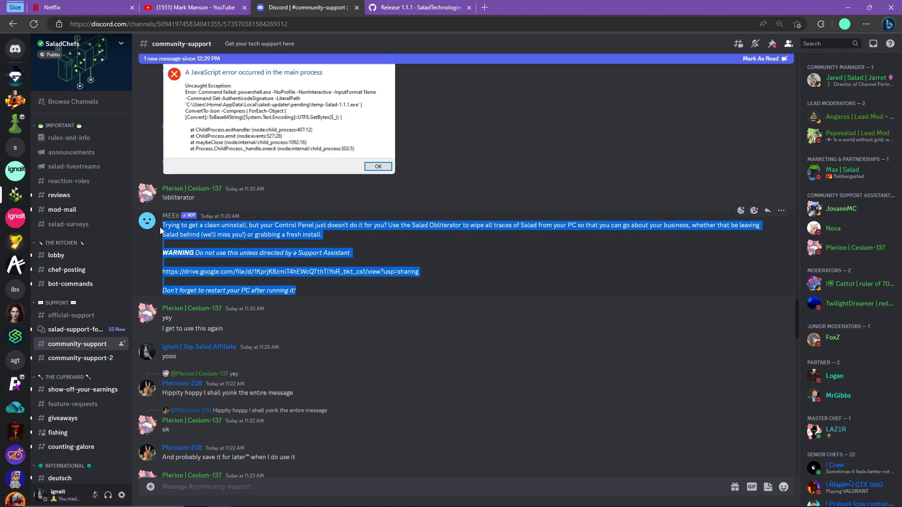
mouse_move(516, 260)
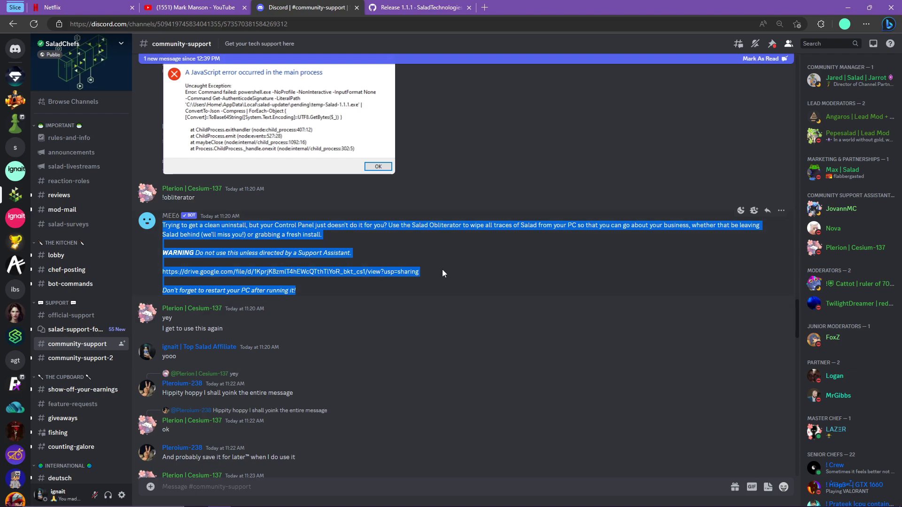
Scroll #community-support to the reply recommending the GitHub release 1.1.1 update.
click(464, 272)
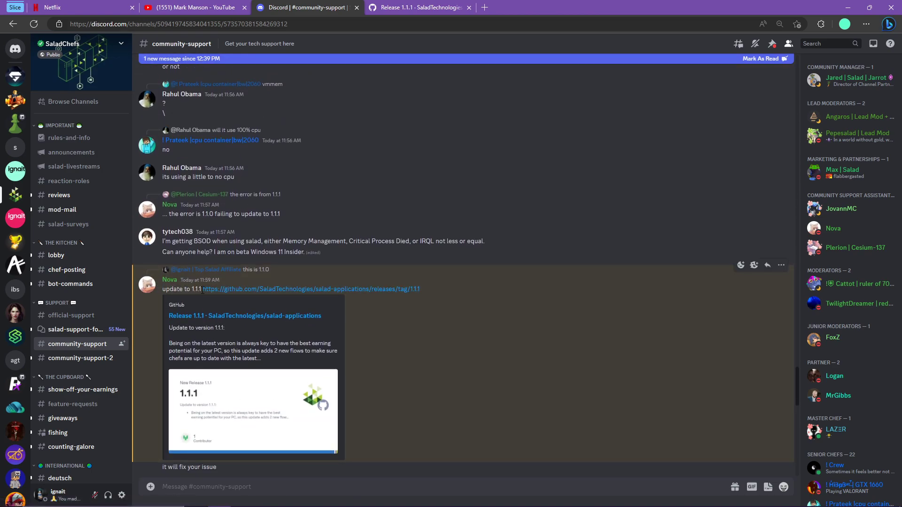
Open the Salad 1.1.1 GitHub release page and show the downloaded Salad-1.1.1.exe.
click(420, 7)
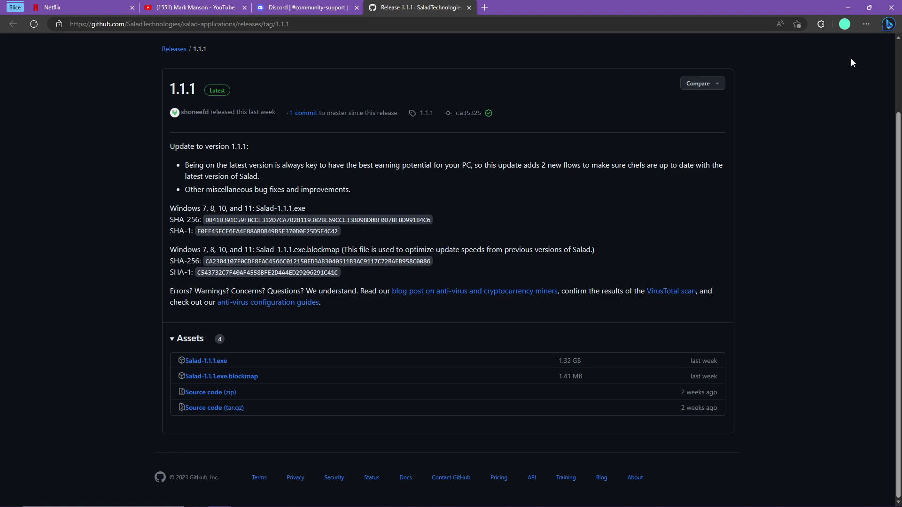
click(822, 24)
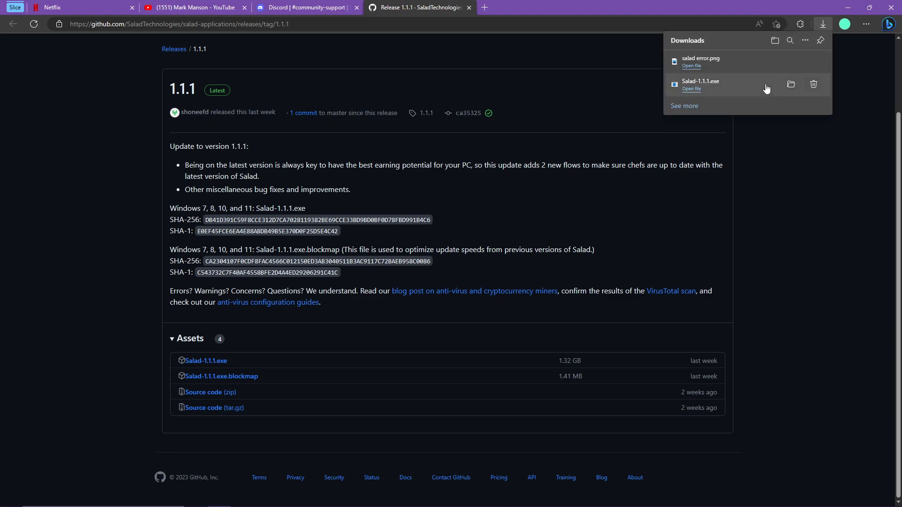
mouse_move(691, 89)
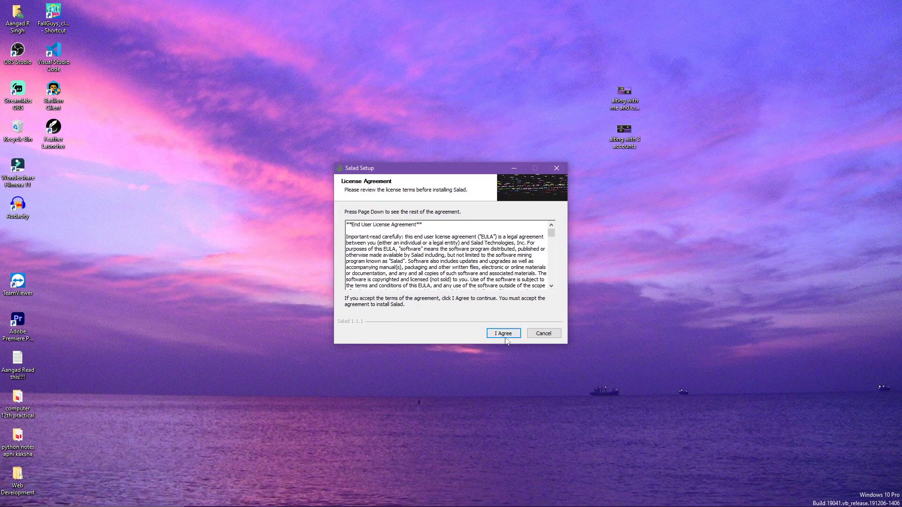
Accept the license, install Salad 1.1.1, and finish with Run Salad checked.
click(501, 334)
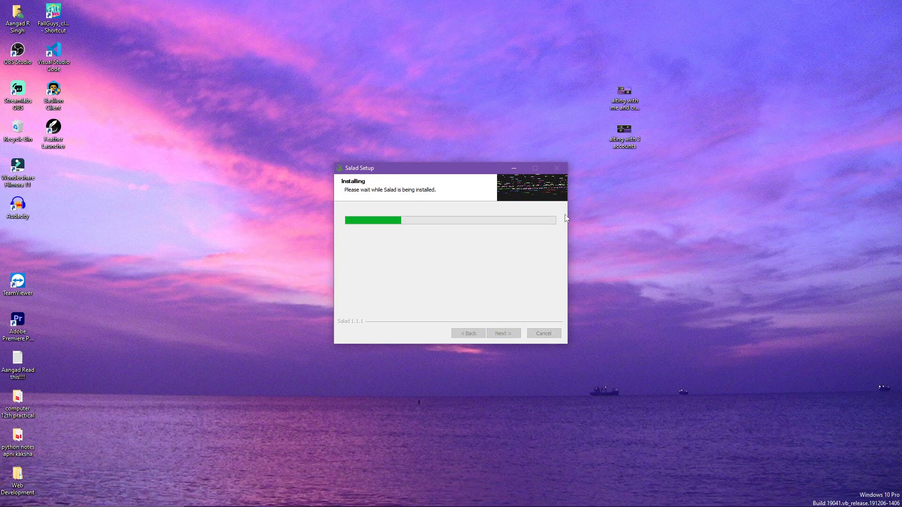
mouse_move(564, 419)
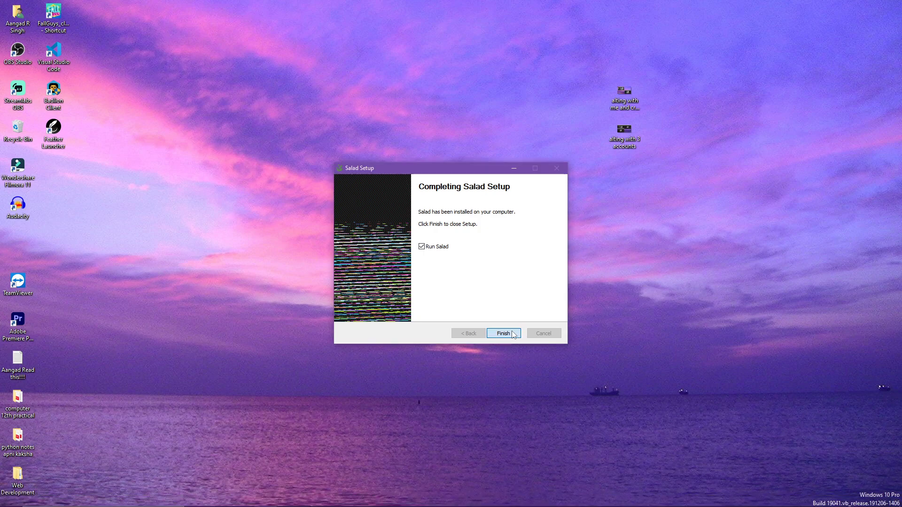
click(501, 333)
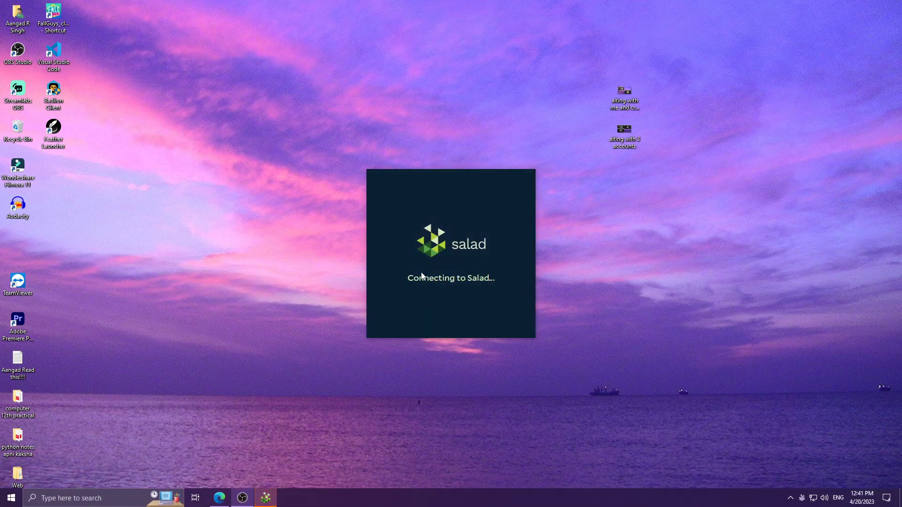
mouse_move(461, 293)
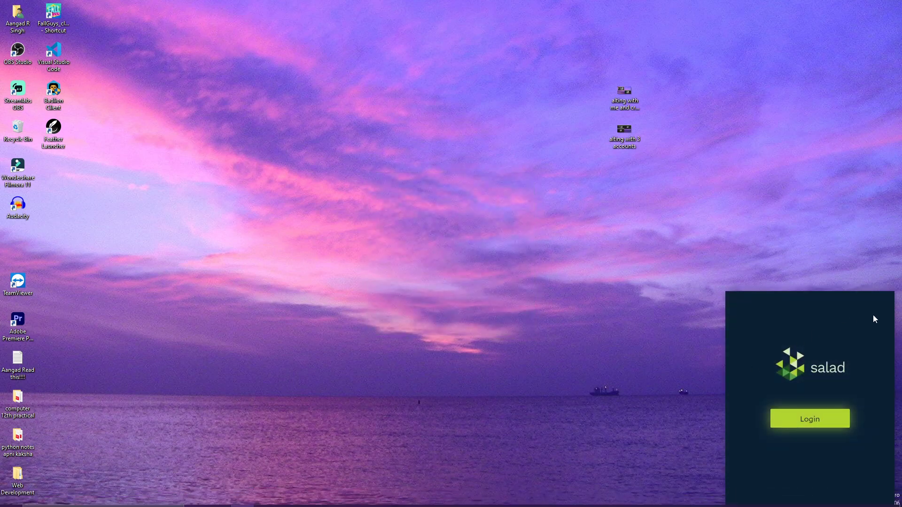
Log in to the Salad account via the browser, then begin Setup PC.
click(808, 418)
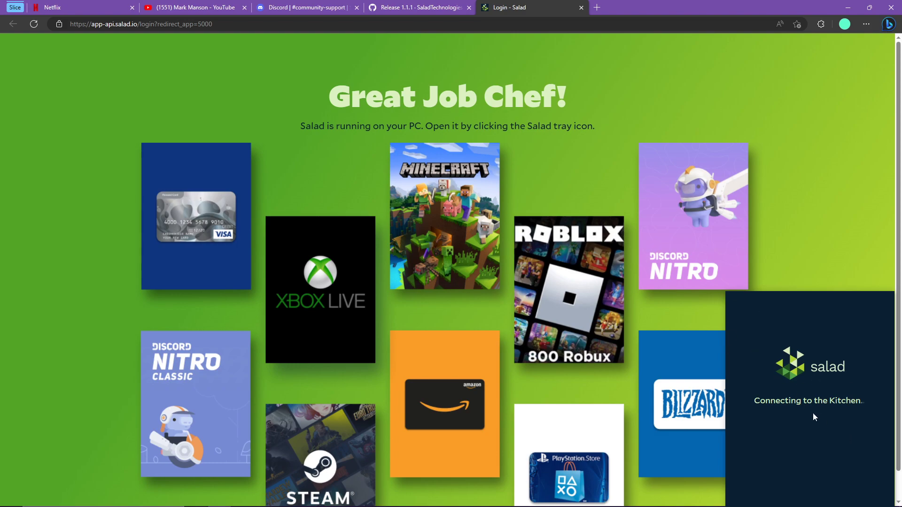
mouse_move(762, 290)
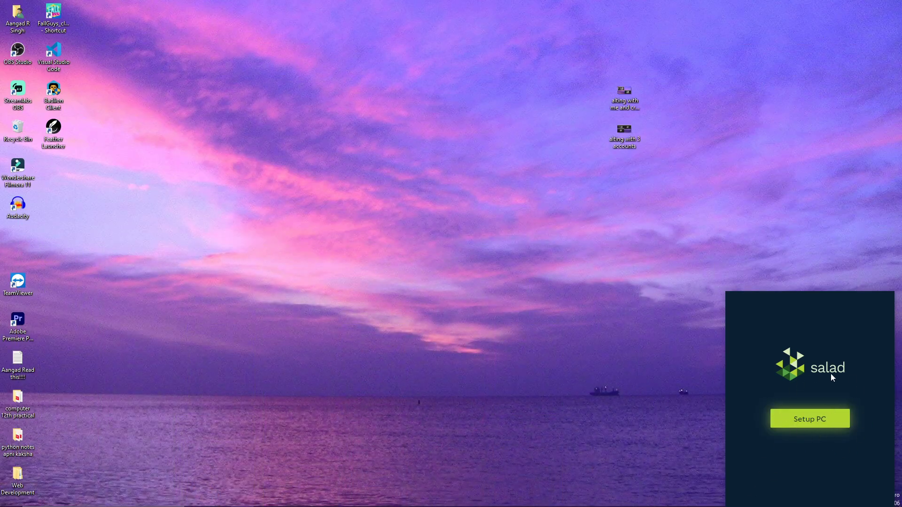
mouse_move(825, 338)
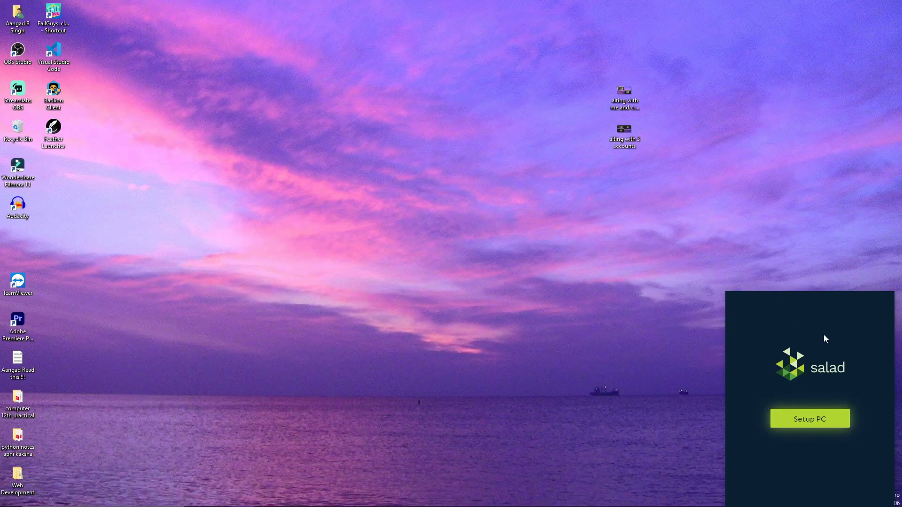
mouse_move(853, 461)
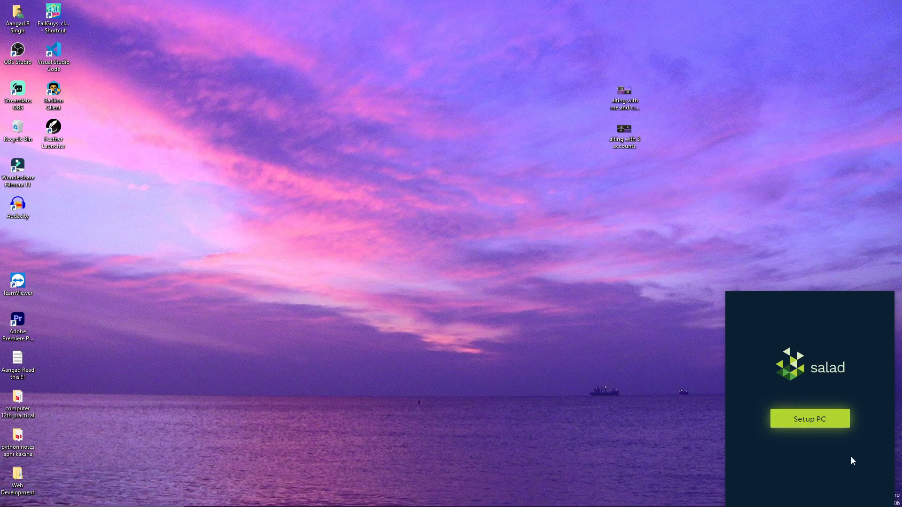
click(809, 418)
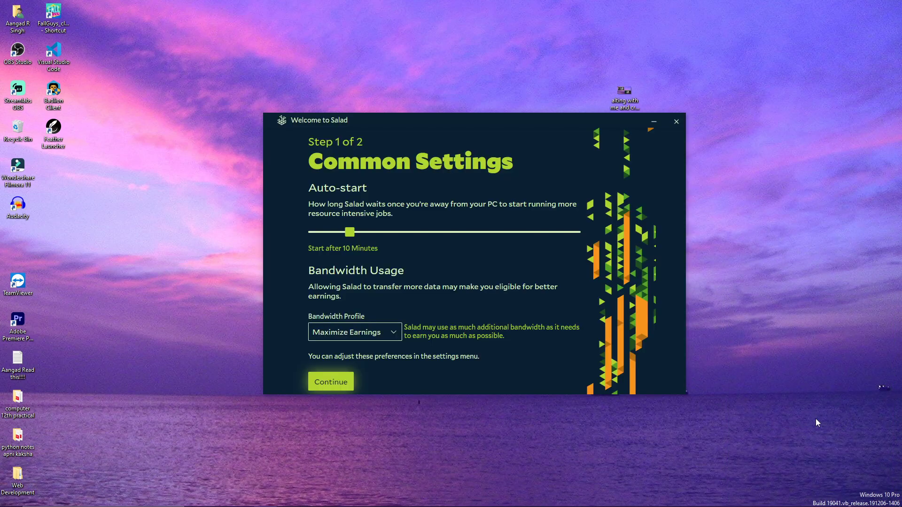
mouse_move(325, 161)
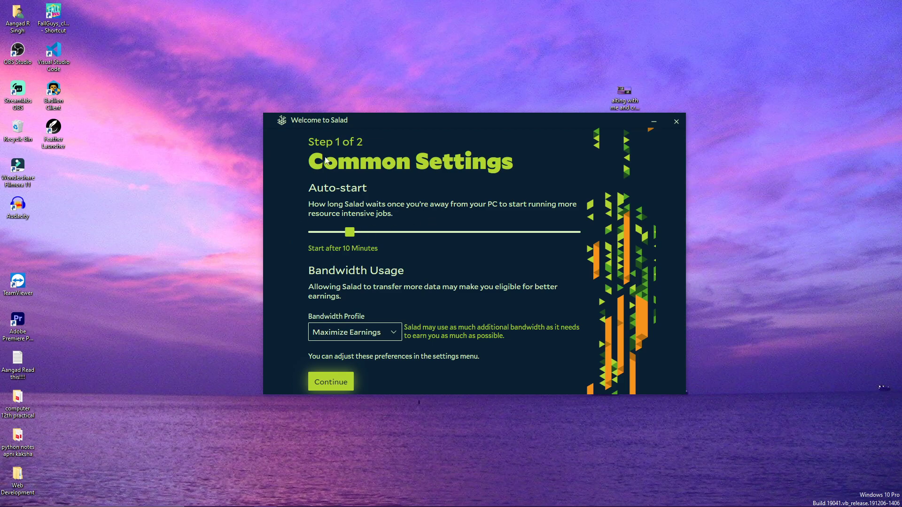
mouse_move(409, 216)
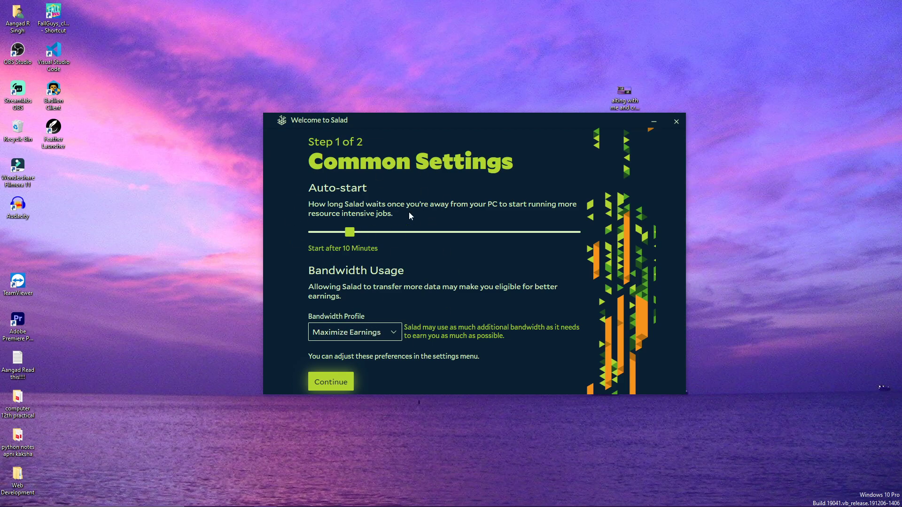
Keep default Common Settings, browse the antivirus guides list, and complete the Antivirus step.
click(331, 381)
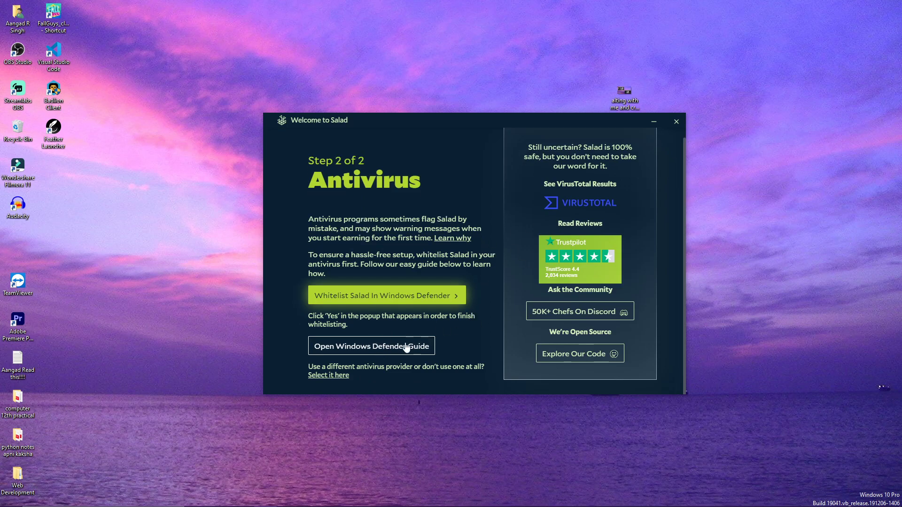
mouse_move(347, 390)
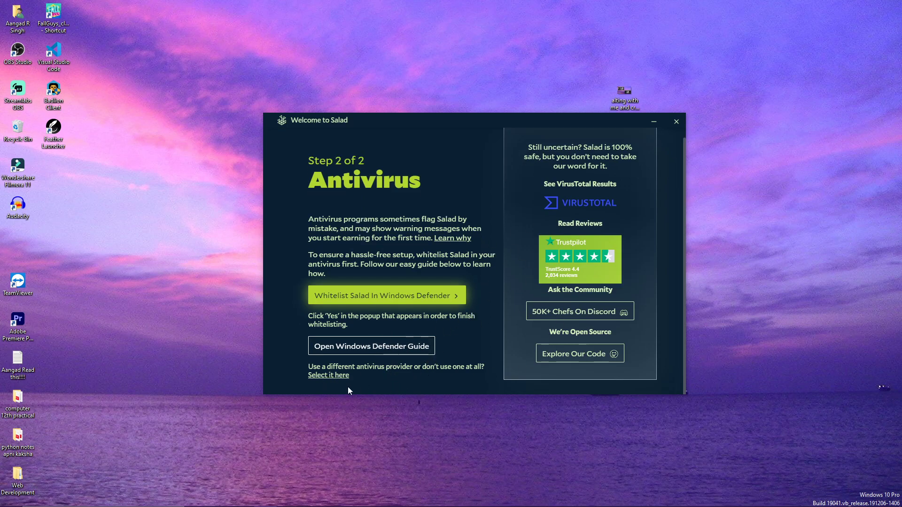
click(328, 375)
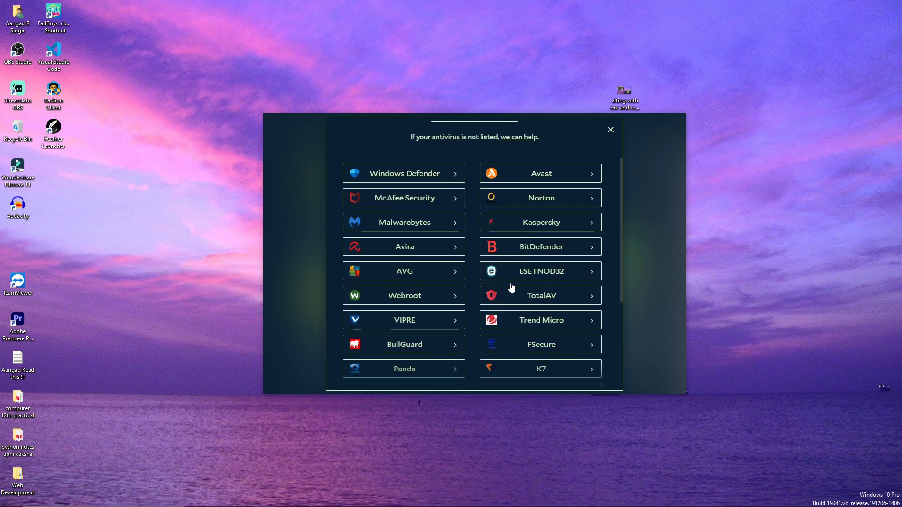
click(404, 173)
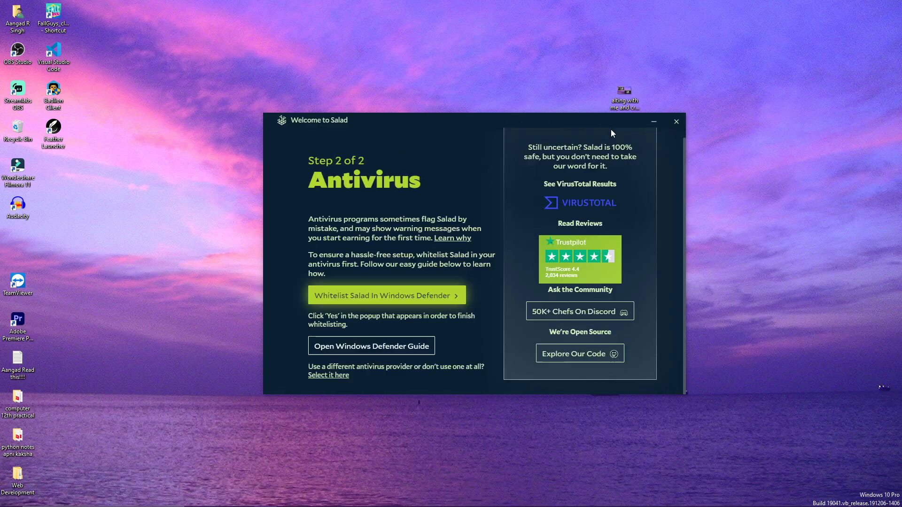
mouse_move(411, 299)
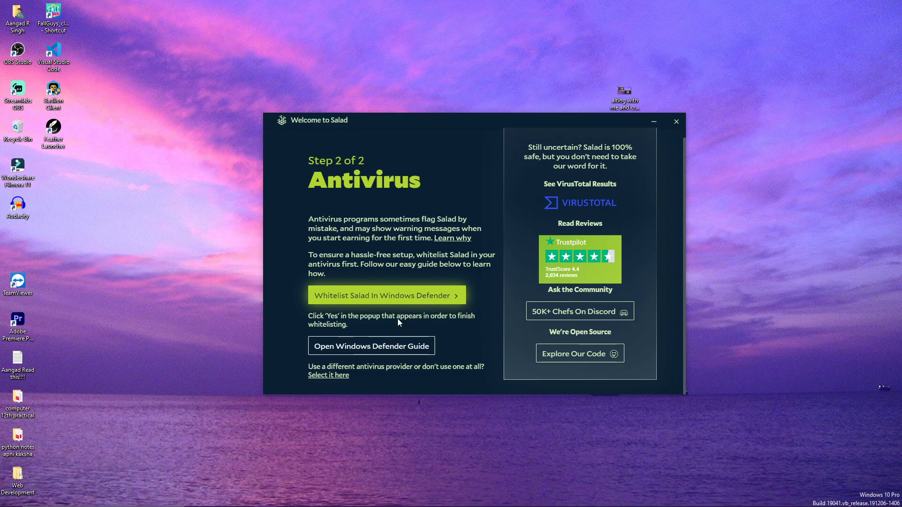
click(386, 295)
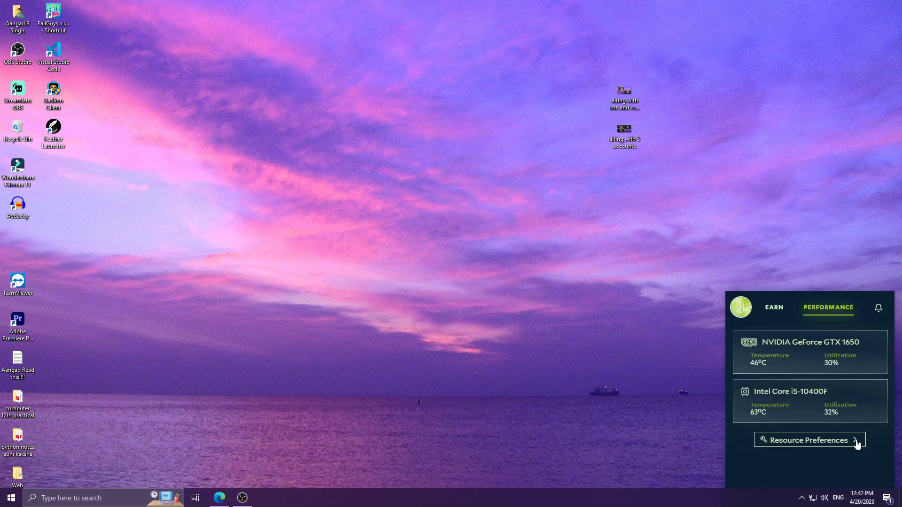
mouse_move(848, 350)
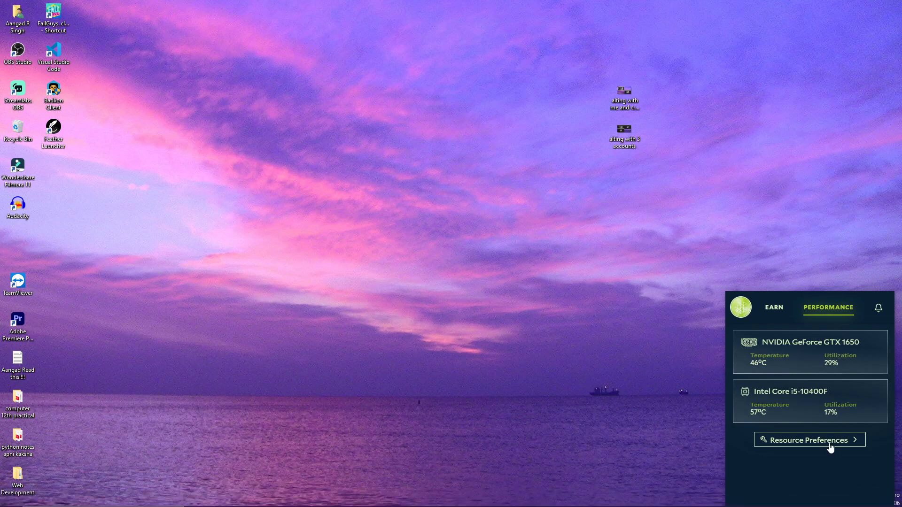
Set Resource Preferences CPU Usage to Disabled, keeping GPU enabled, and close Settings.
click(809, 440)
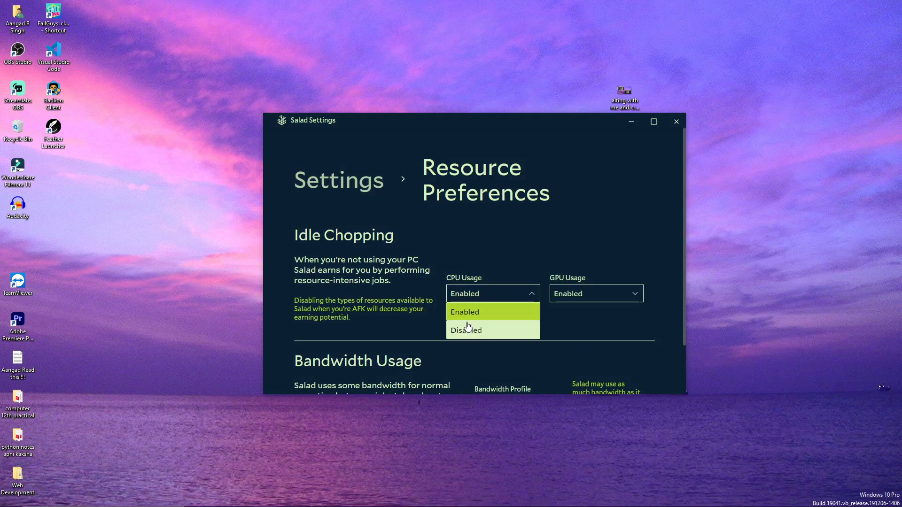
click(466, 330)
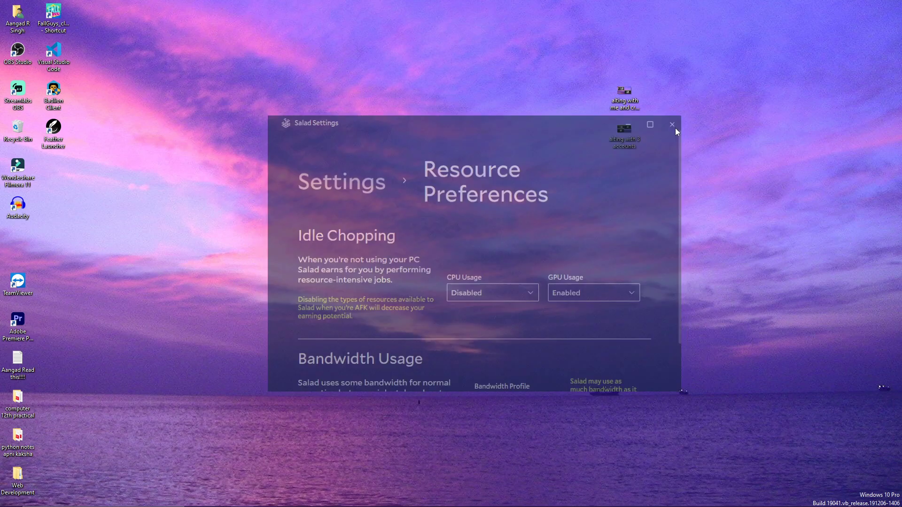
click(671, 124)
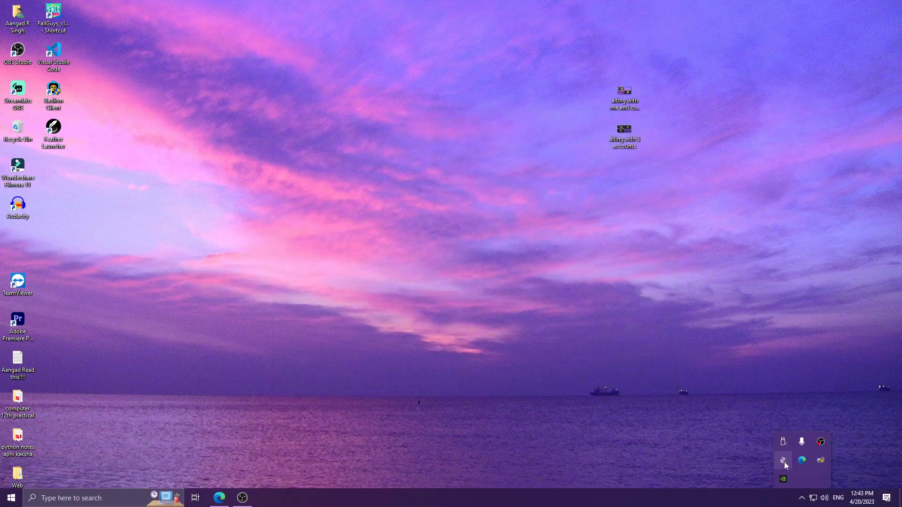
Reopen Salad from the tray and start earning on the Earn tab.
click(782, 460)
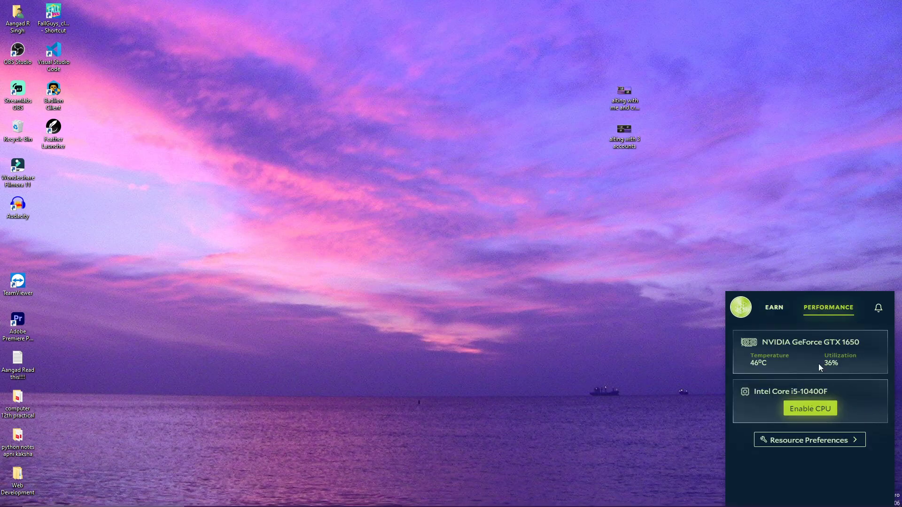
click(773, 308)
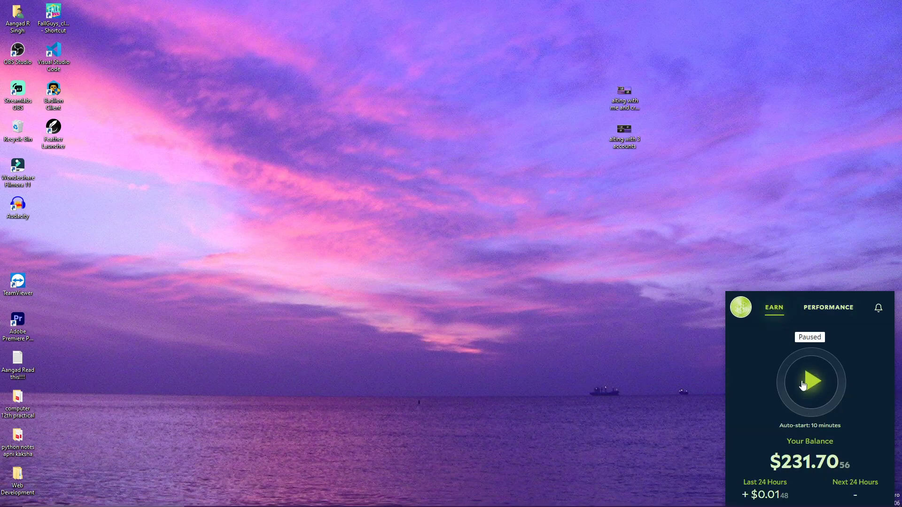
click(810, 382)
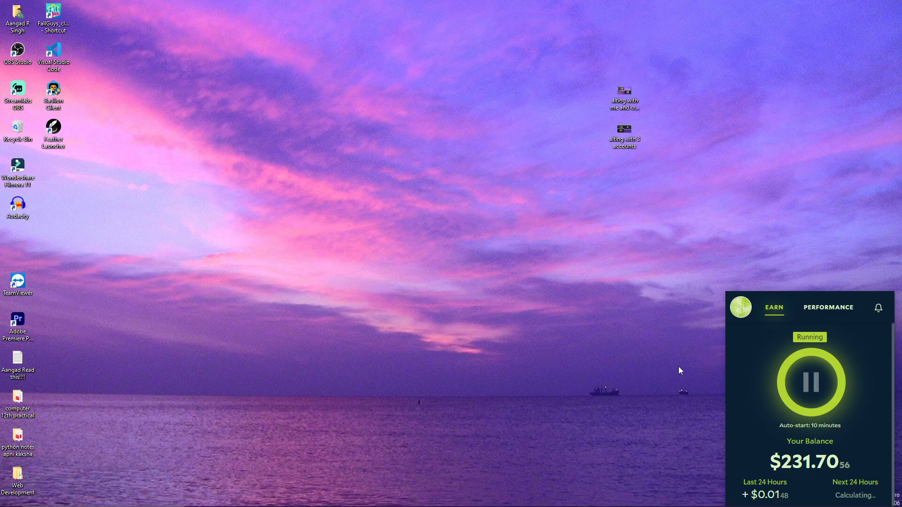
mouse_move(164, 180)
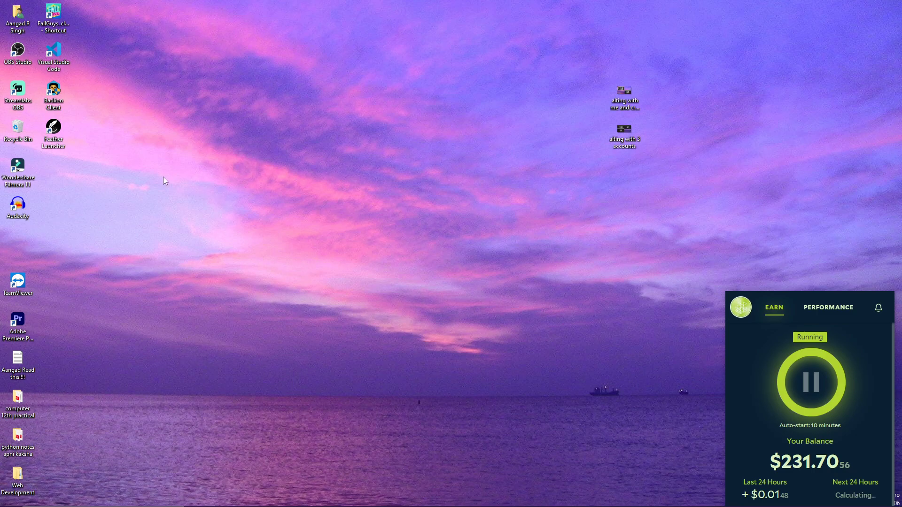